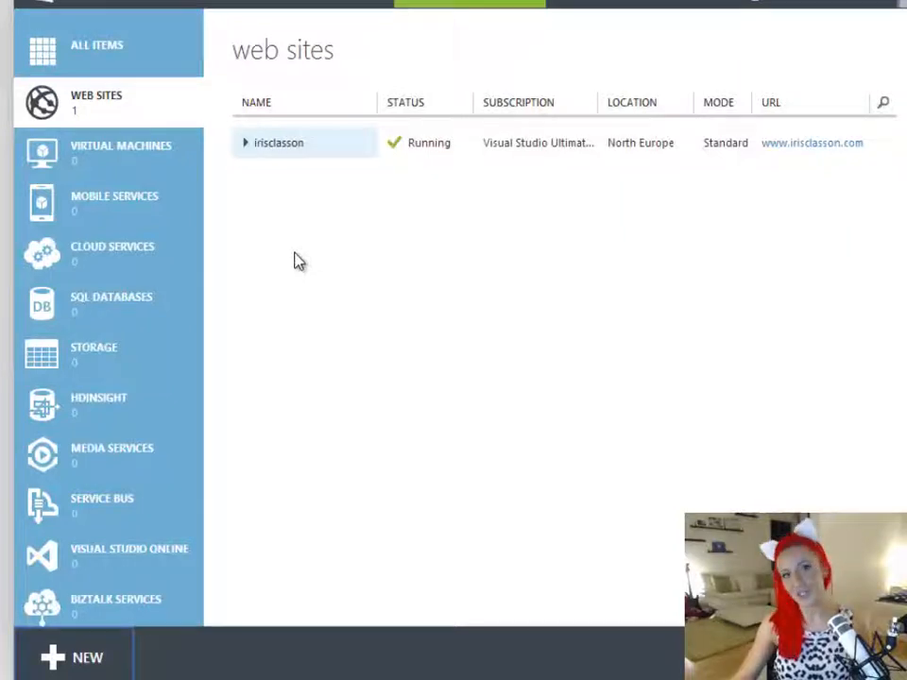
{"action": "mouse_move", "coordinate": [349, 221]}
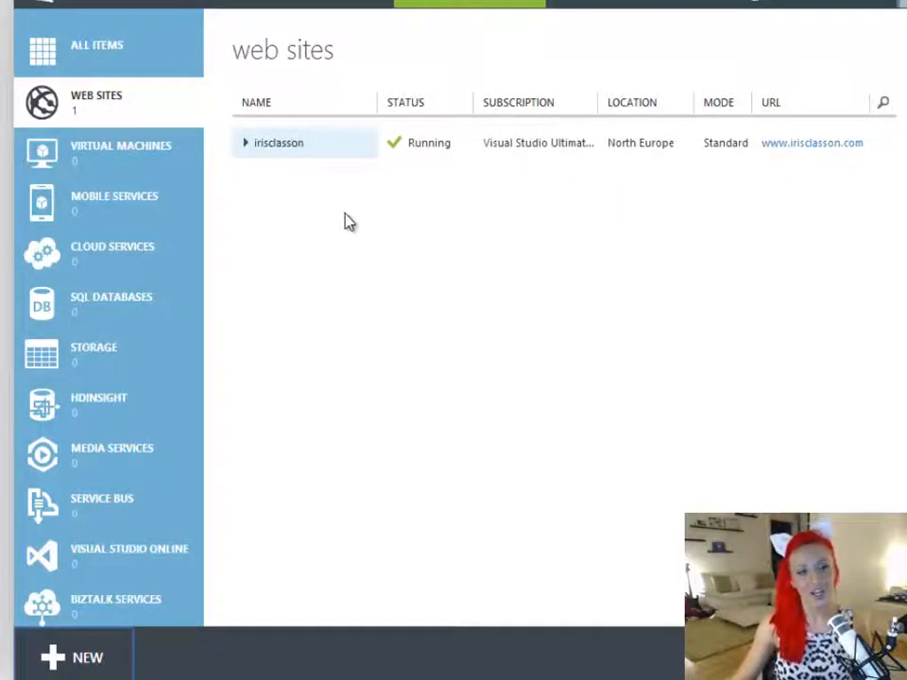
{"action": "mouse_move", "coordinate": [342, 367]}
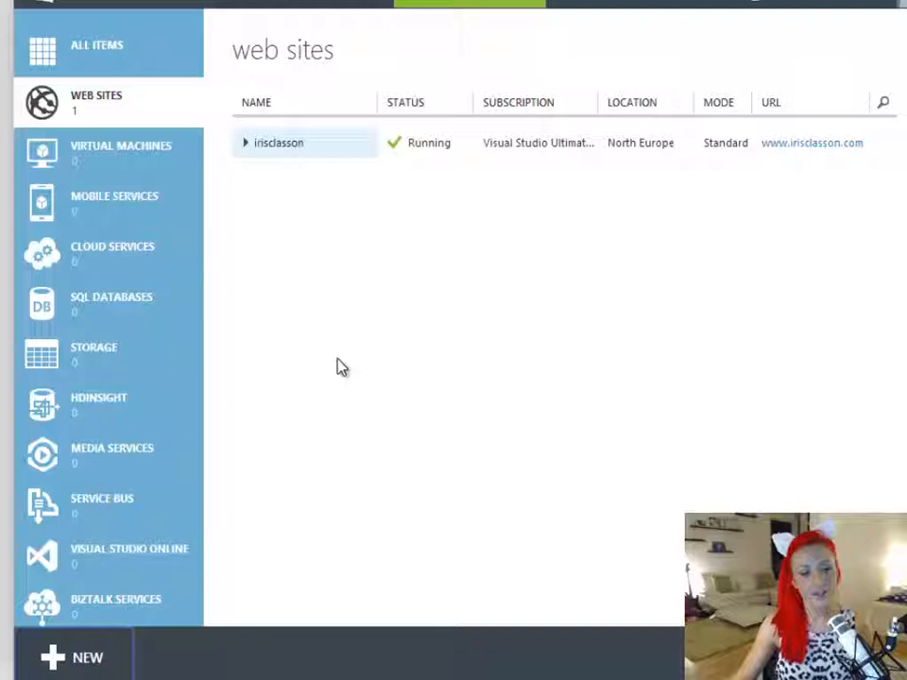
- Quick-create a web site with the URL productionABC, keeping the East US region
{"action": "left_click", "coordinate": [73, 657]}
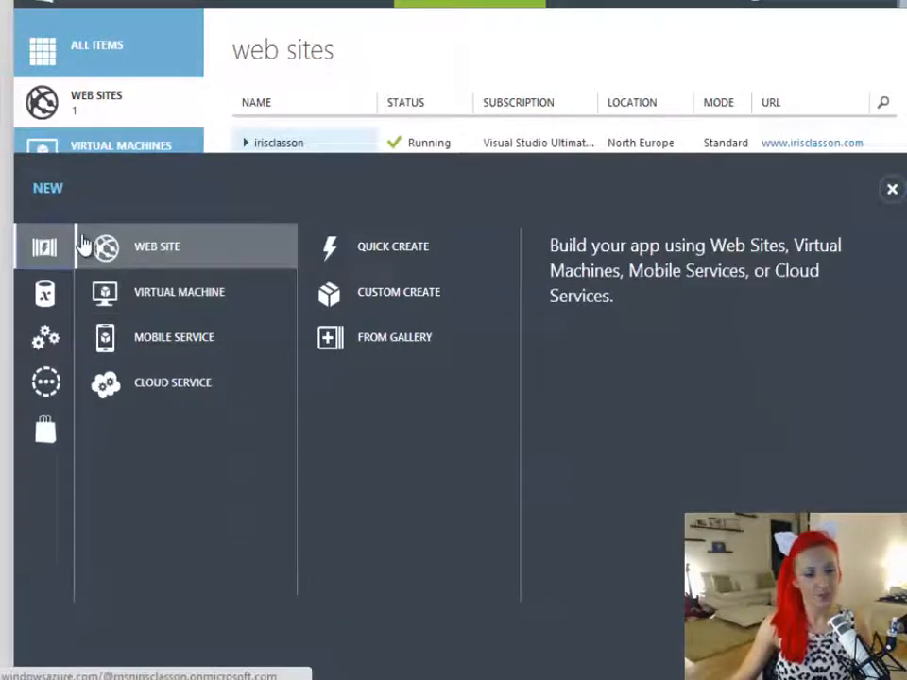
{"action": "left_click", "coordinate": [392, 247]}
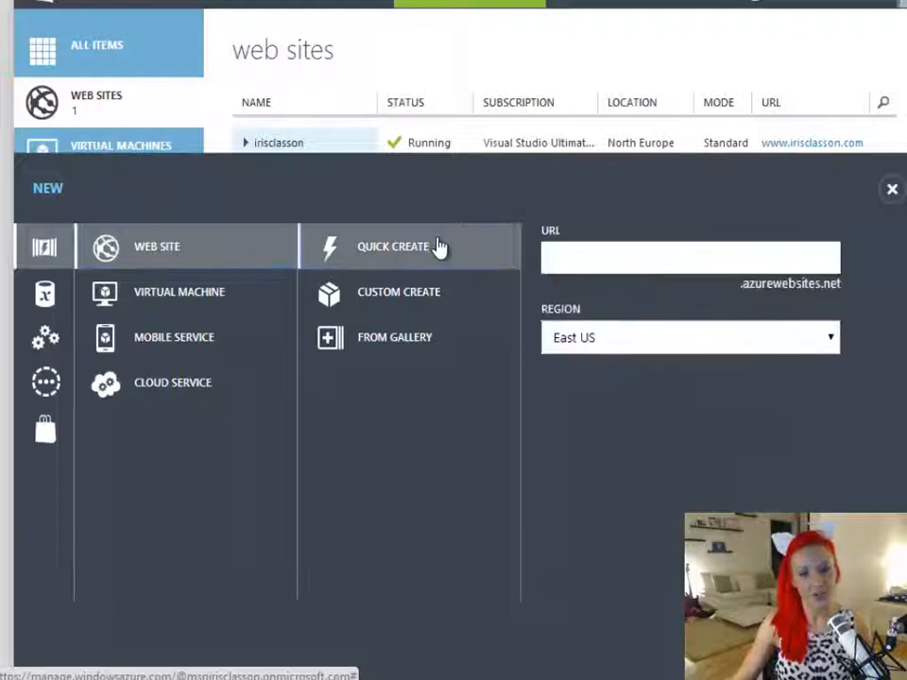
{"action": "left_click", "coordinate": [690, 258]}
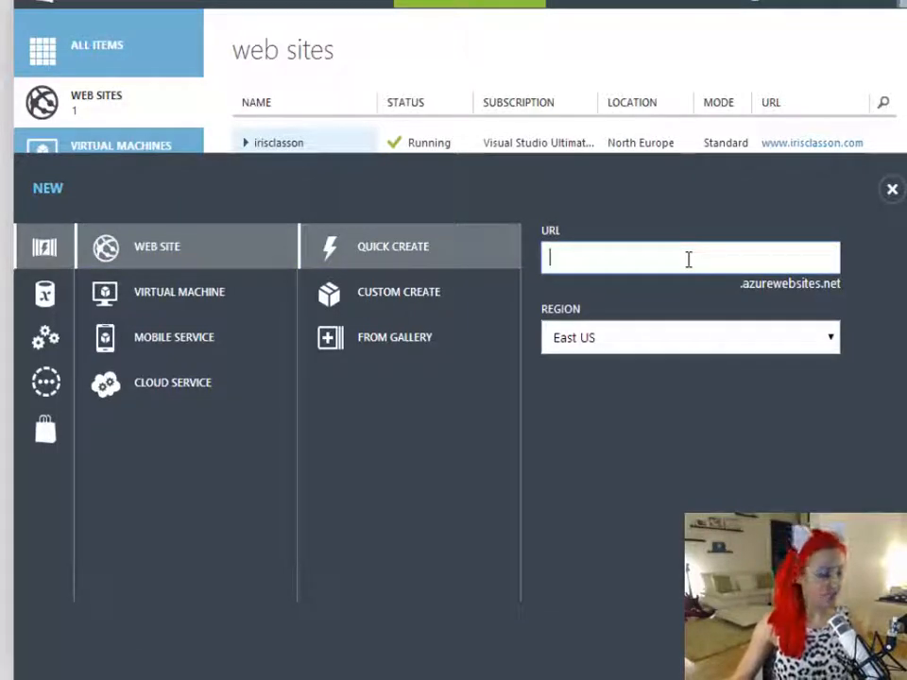
{"action": "type", "text": "productionABC"}
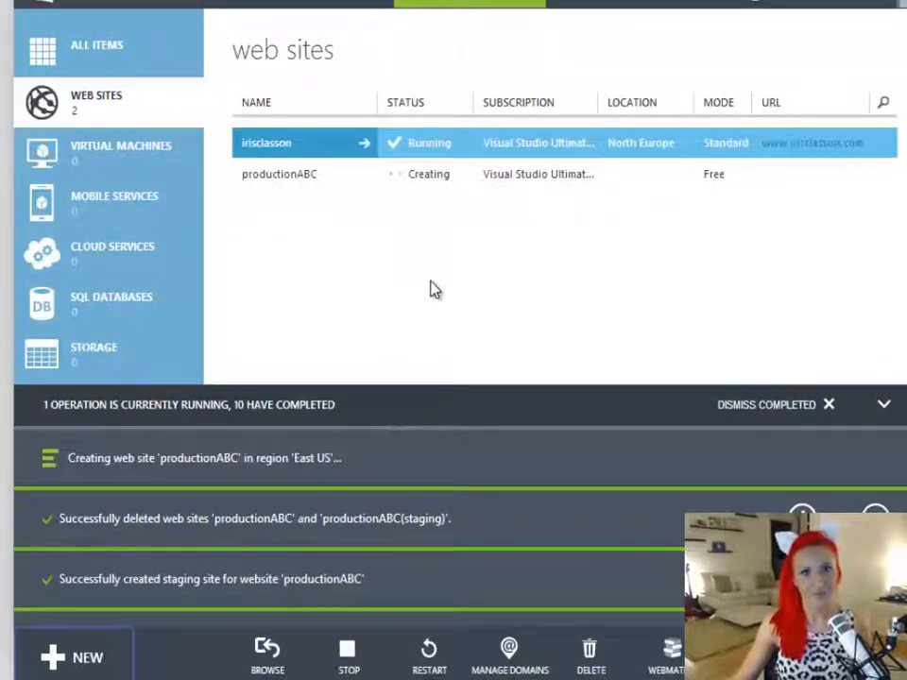
{"action": "mouse_move", "coordinate": [283, 291]}
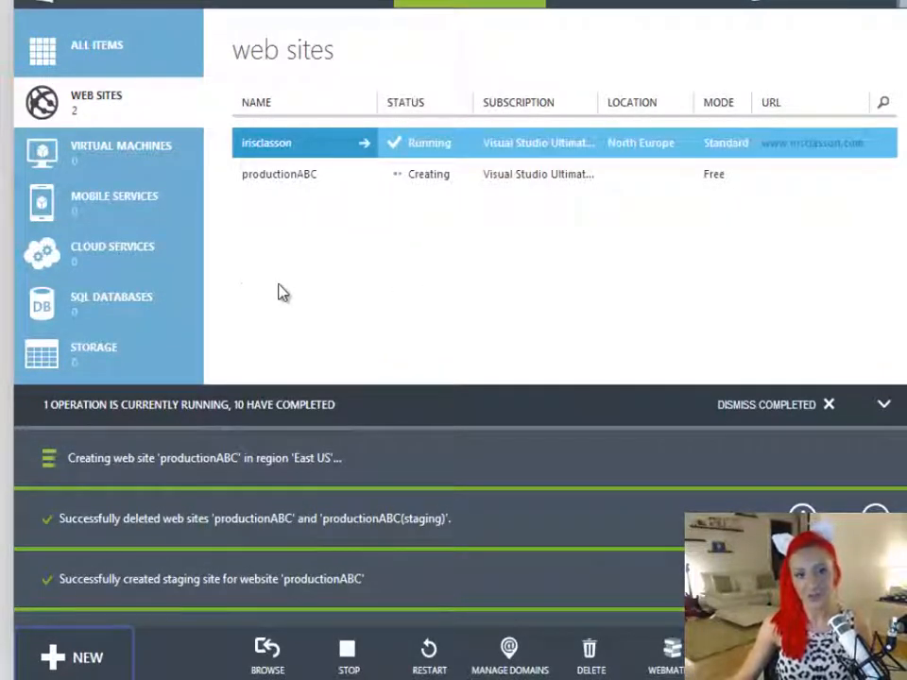
{"action": "mouse_move", "coordinate": [255, 261]}
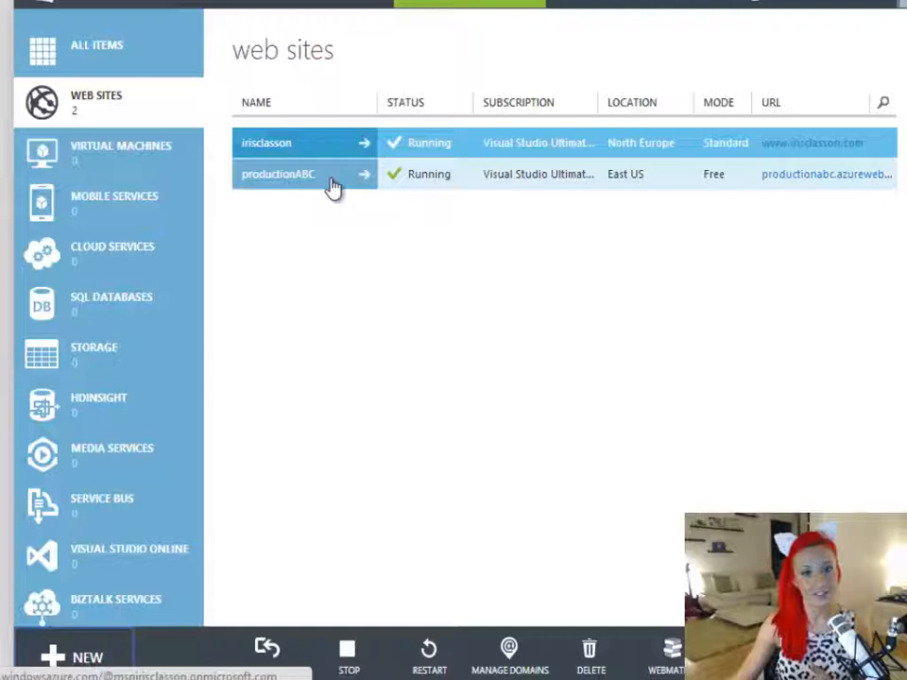
- Open productionABC's DASHBOARD and scroll to the quick glance links
{"action": "left_click", "coordinate": [278, 174]}
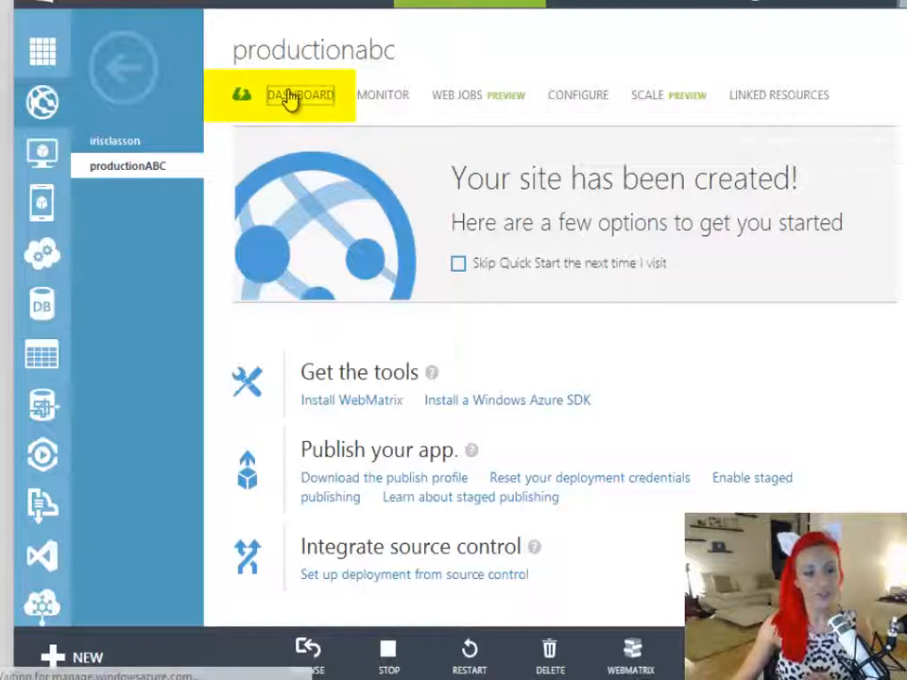
{"action": "left_click", "coordinate": [300, 94]}
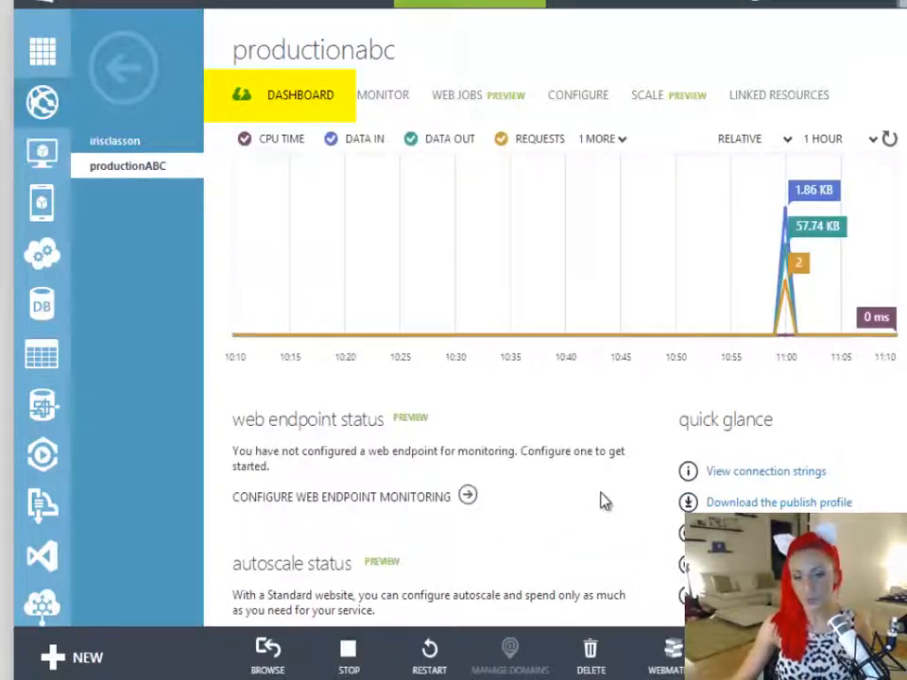
{"action": "scroll", "scroll_direction": "down", "scroll_amount": 3}
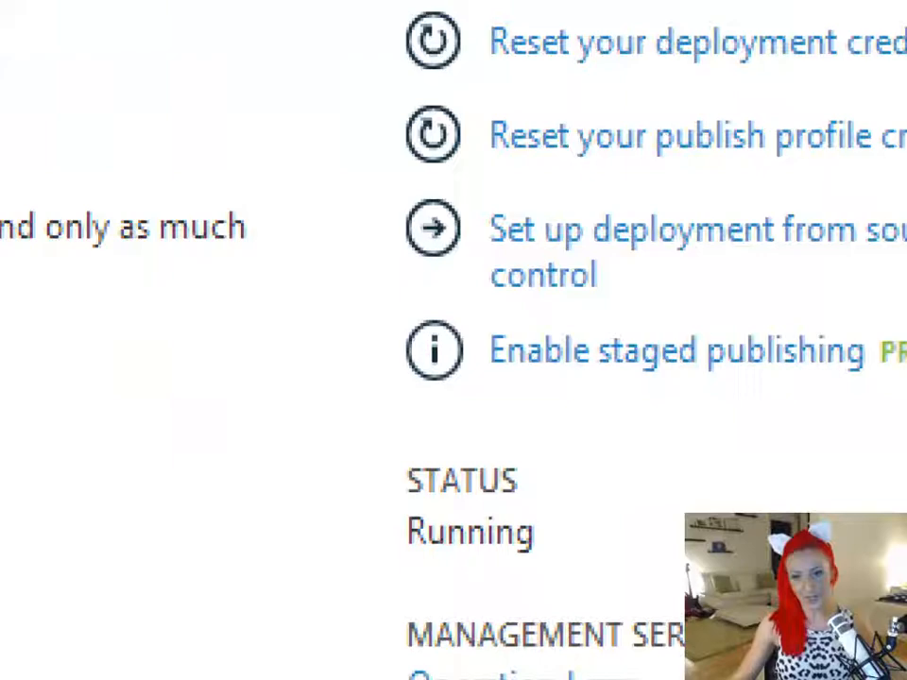
{"action": "scroll", "scroll_direction": "right", "scroll_amount": 3}
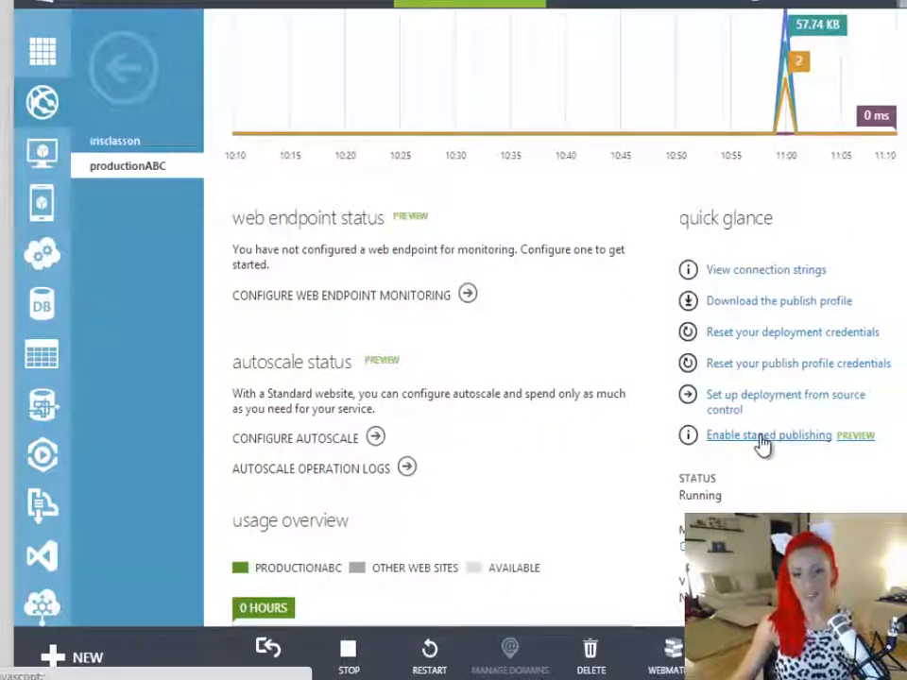
- Choose 'Enable staged publishing' and see the notice that Standard mode is required
{"action": "left_click", "coordinate": [770, 436]}
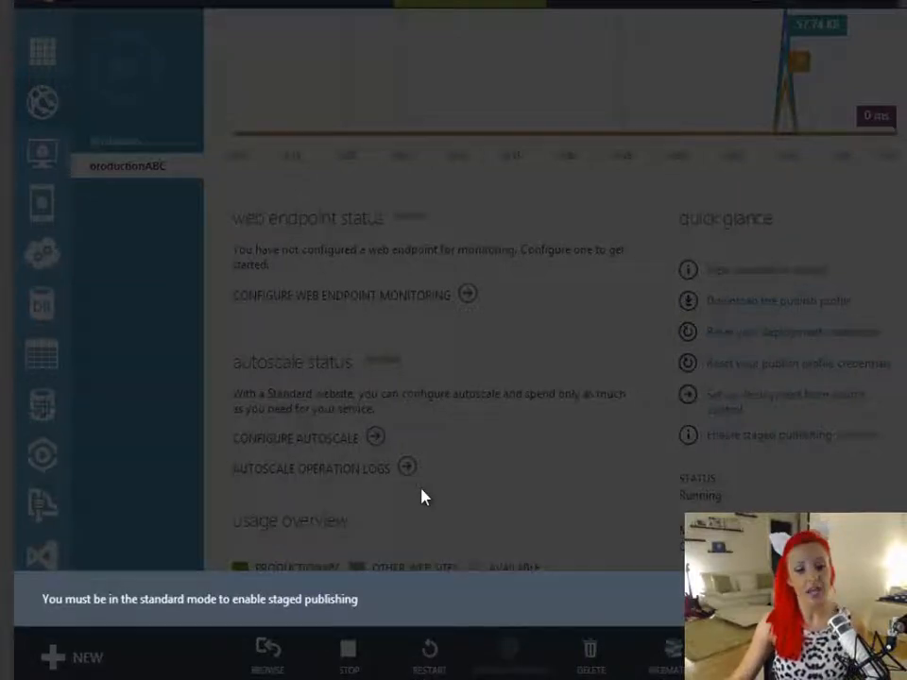
{"action": "mouse_move", "coordinate": [419, 593]}
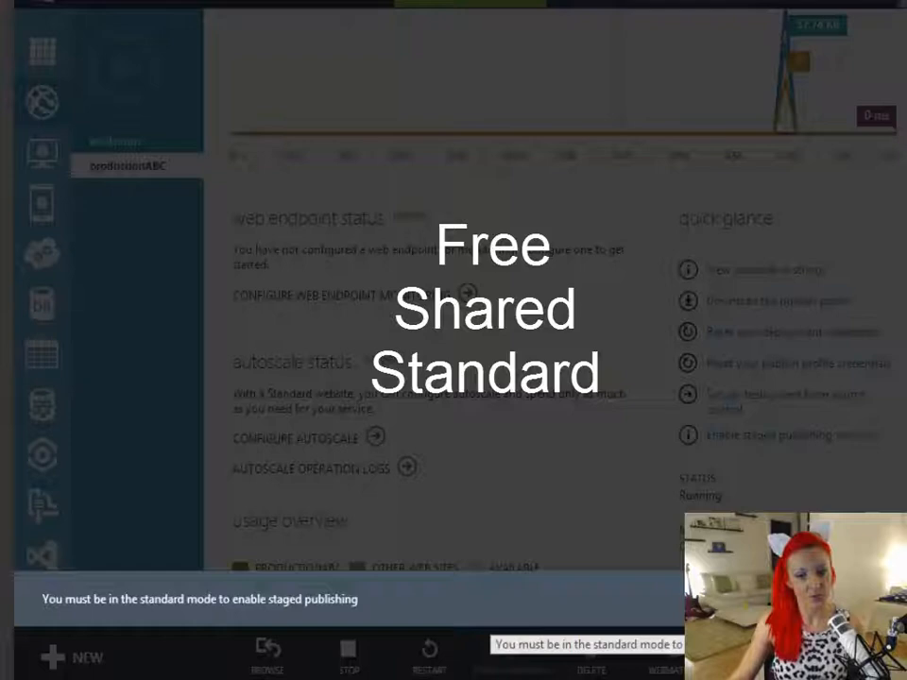
- Set Web Site Mode to STANDARD on the SCALE tab, save, and confirm the upgrade
{"action": "left_click", "coordinate": [648, 94]}
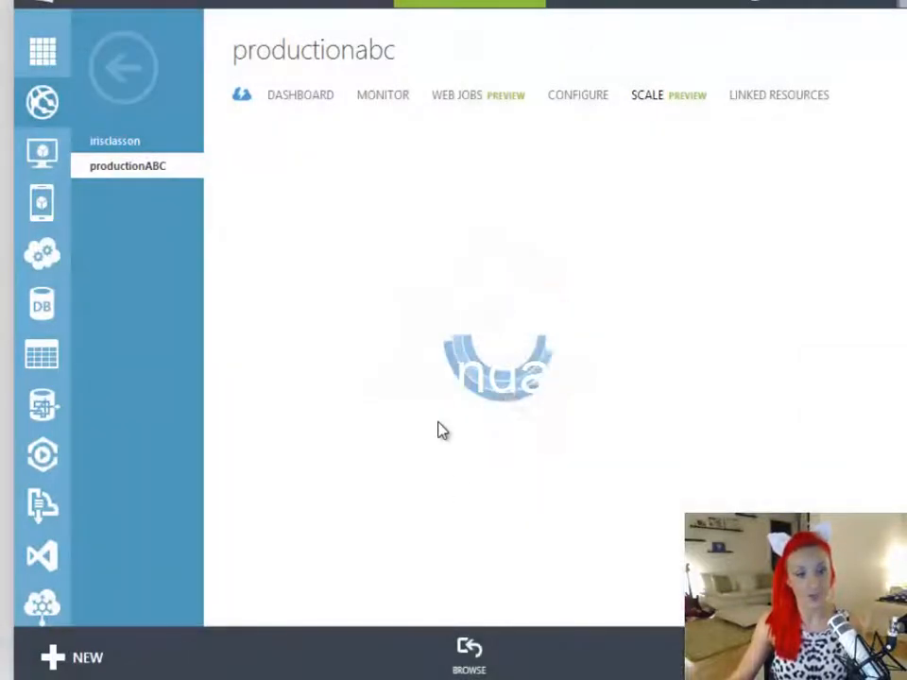
{"action": "left_click", "coordinate": [647, 95]}
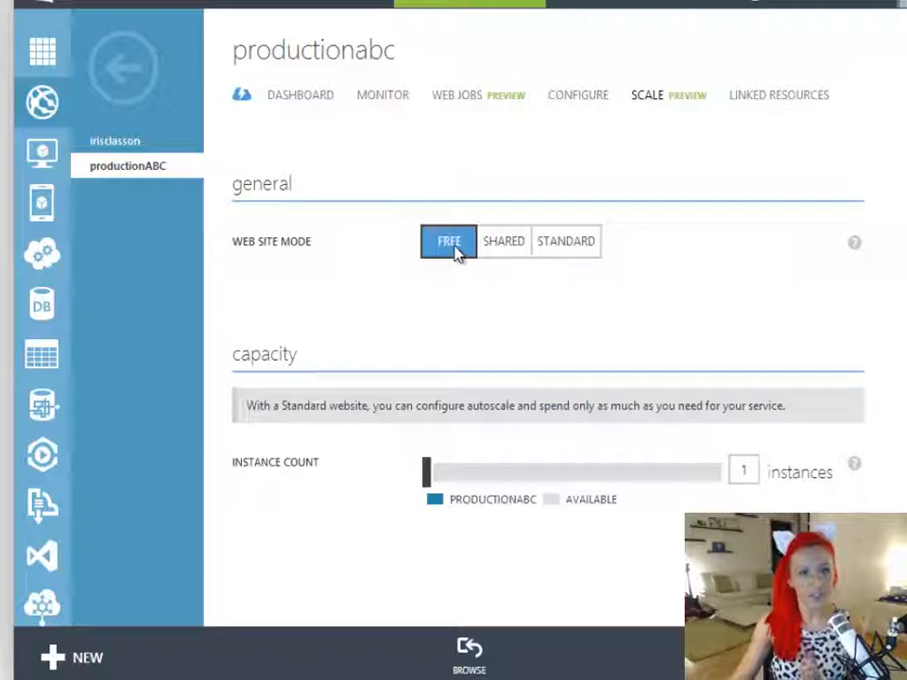
{"action": "left_click", "coordinate": [565, 241]}
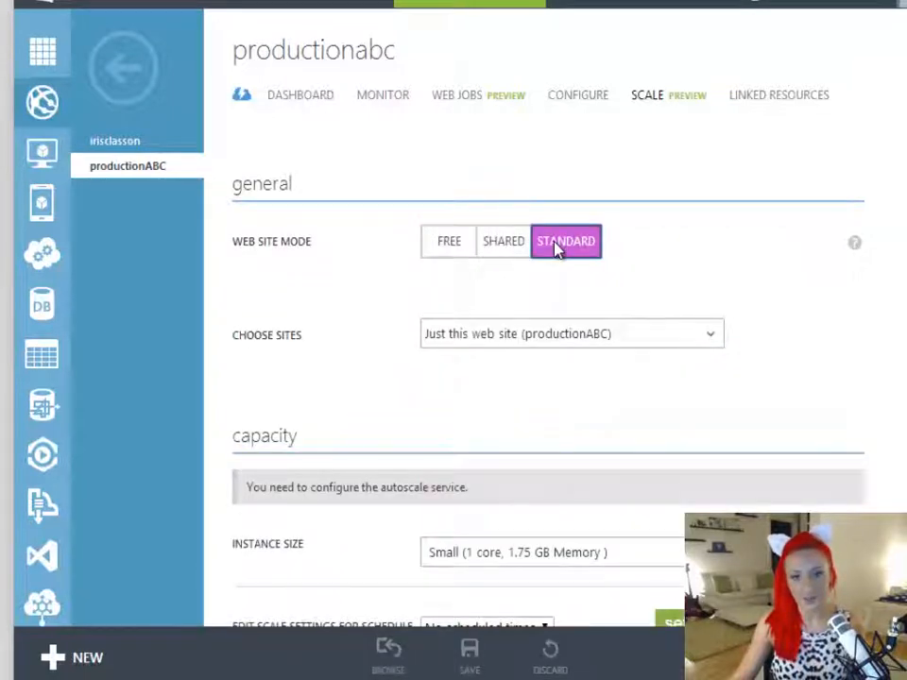
{"action": "scroll", "scroll_direction": "down", "scroll_amount": 3}
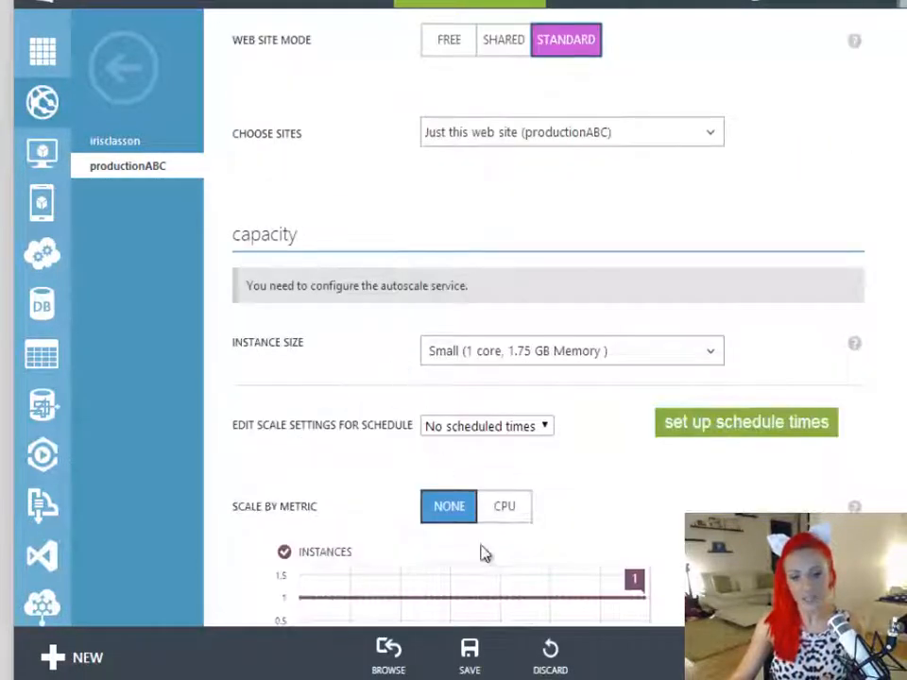
{"action": "left_click", "coordinate": [565, 39]}
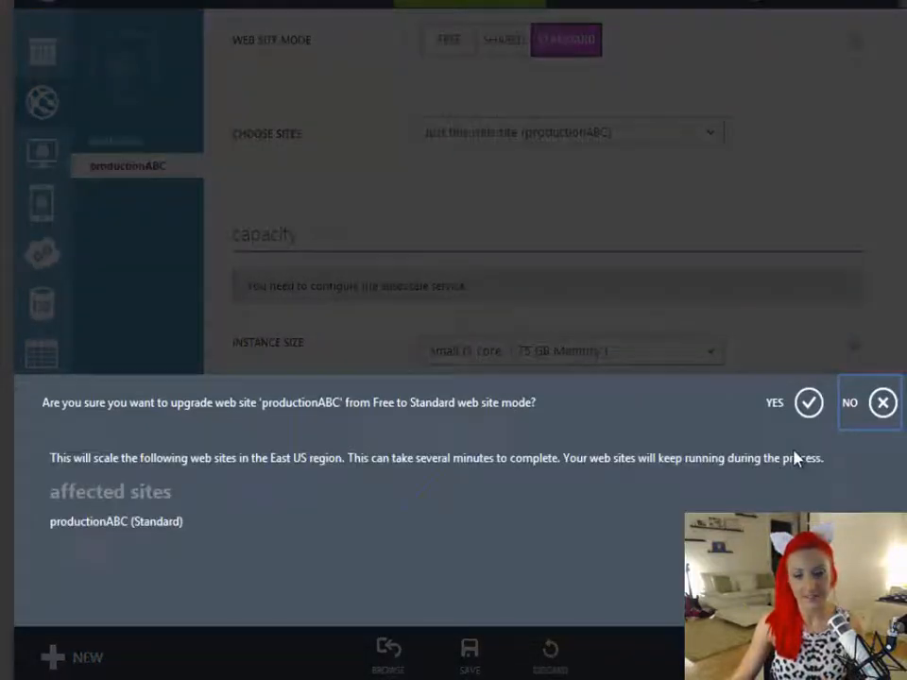
{"action": "left_click", "coordinate": [808, 402]}
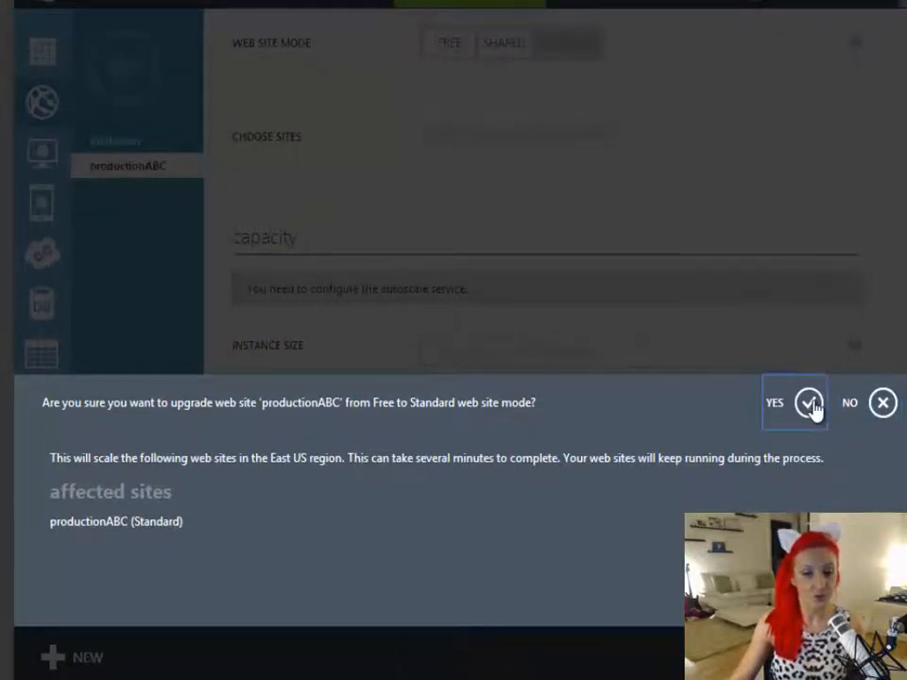
{"action": "left_click", "coordinate": [774, 402]}
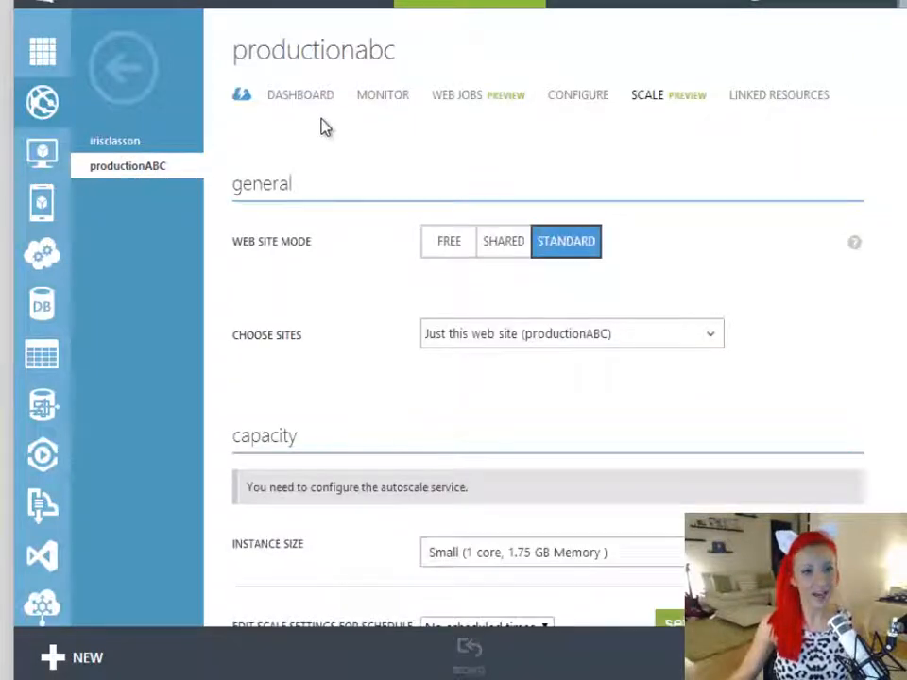
- Return to the Web Sites list and expand productionABC to reveal its staging slot
{"action": "left_click", "coordinate": [300, 95]}
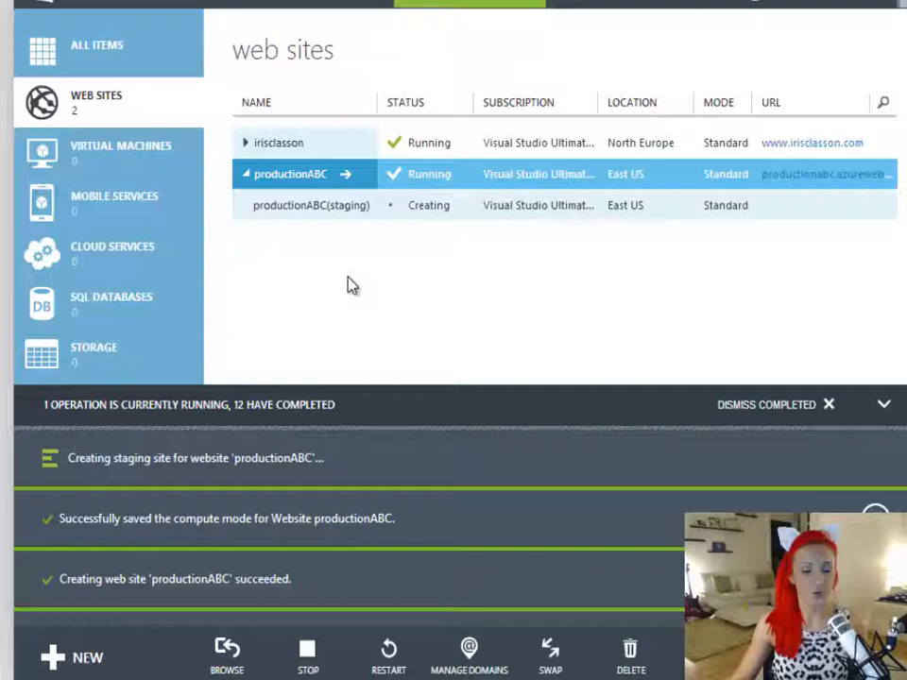
{"action": "left_click", "coordinate": [311, 205]}
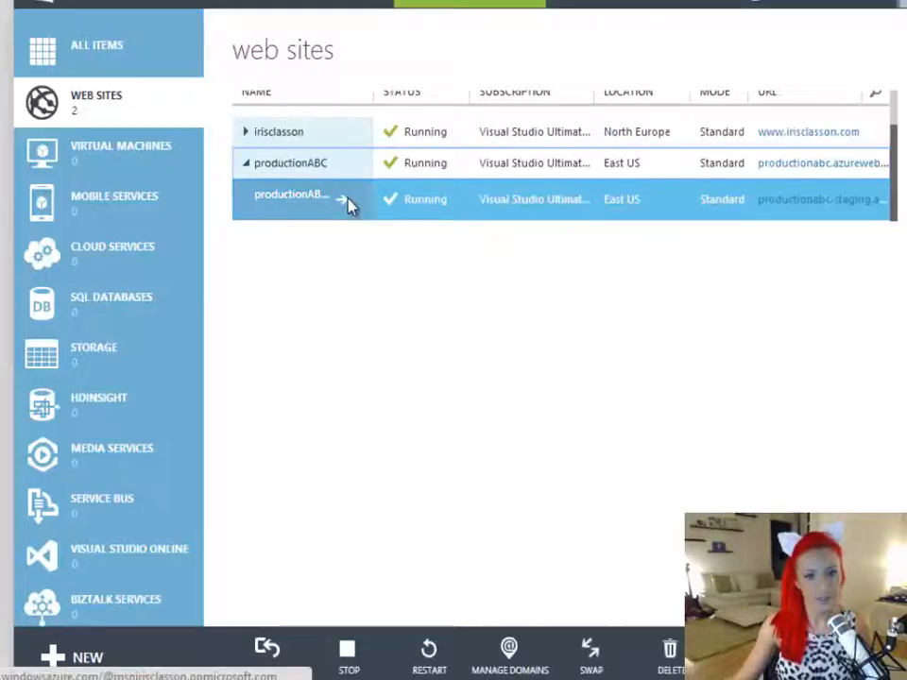
- Open the productionABC staging slot URL to view the default 'successfully created' page
{"action": "left_click", "coordinate": [291, 199]}
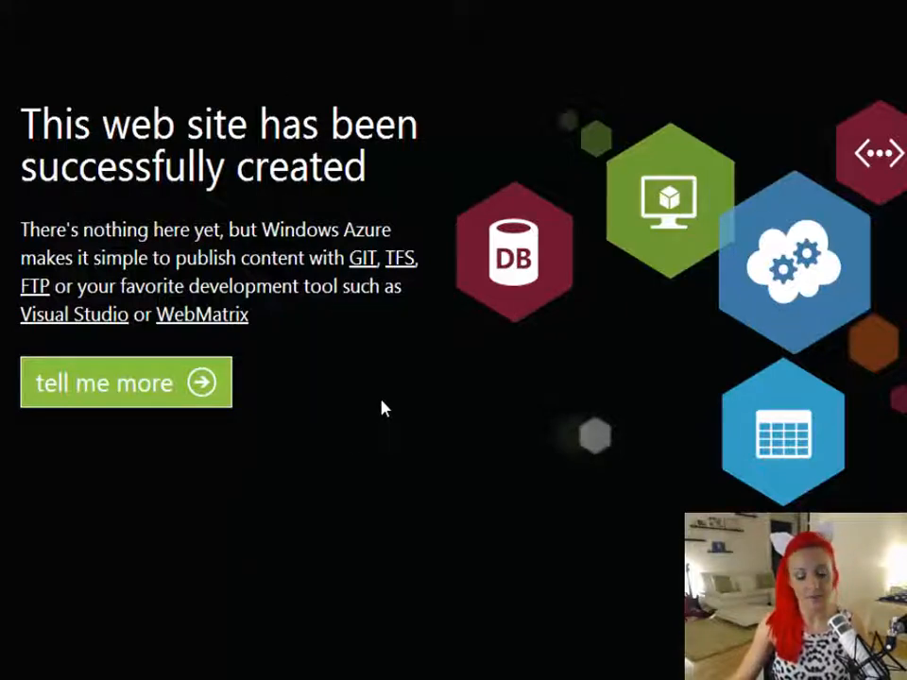
{"action": "mouse_move", "coordinate": [472, 484]}
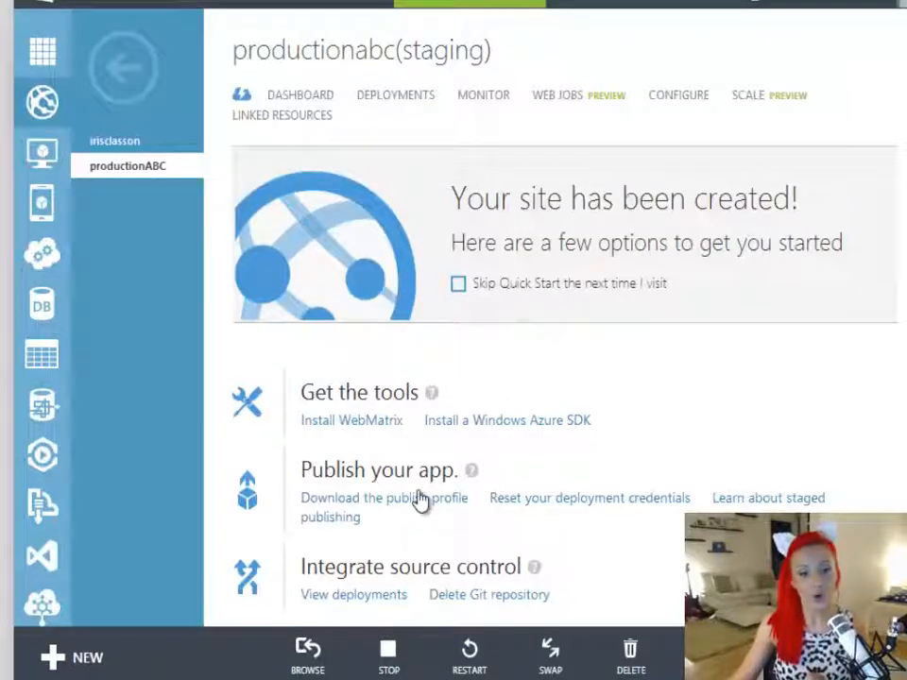
- Download the staging slot's publish profile from 'Download the publish profile'
{"action": "left_click", "coordinate": [385, 498]}
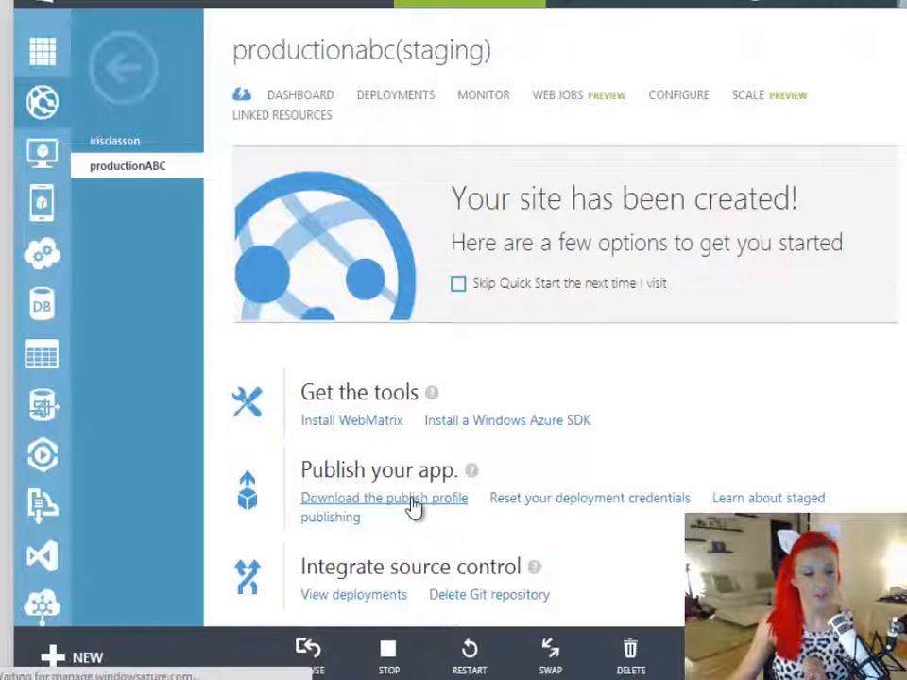
{"action": "mouse_move", "coordinate": [472, 469]}
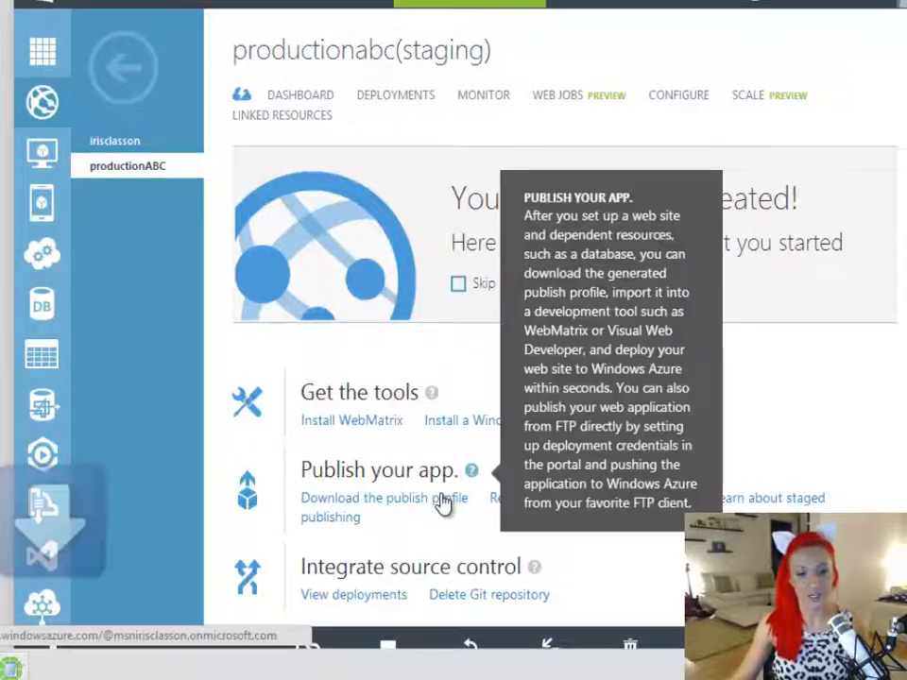
{"action": "left_click", "coordinate": [384, 498]}
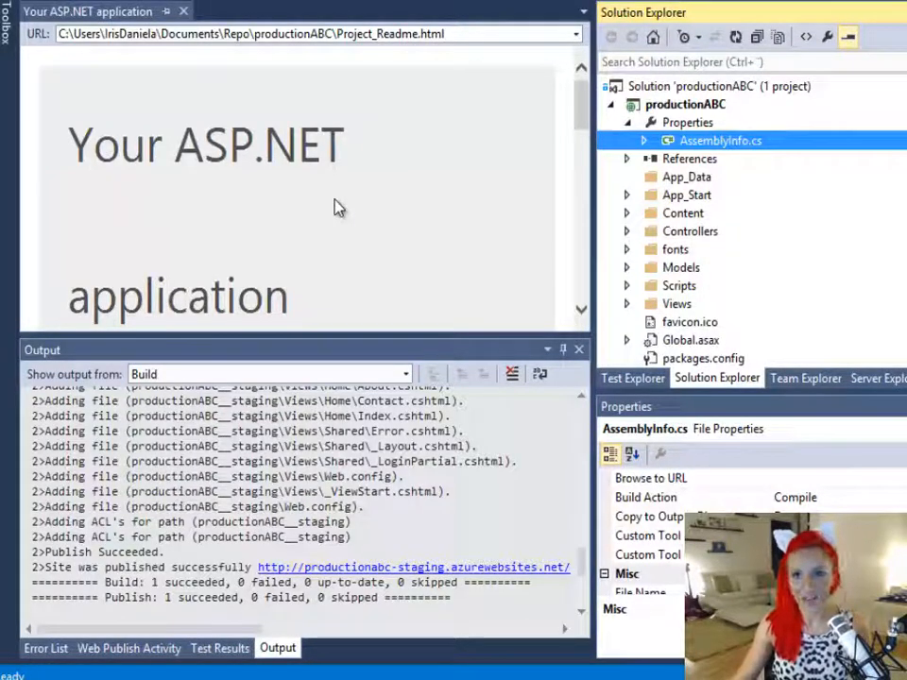
{"action": "mouse_move", "coordinate": [354, 234]}
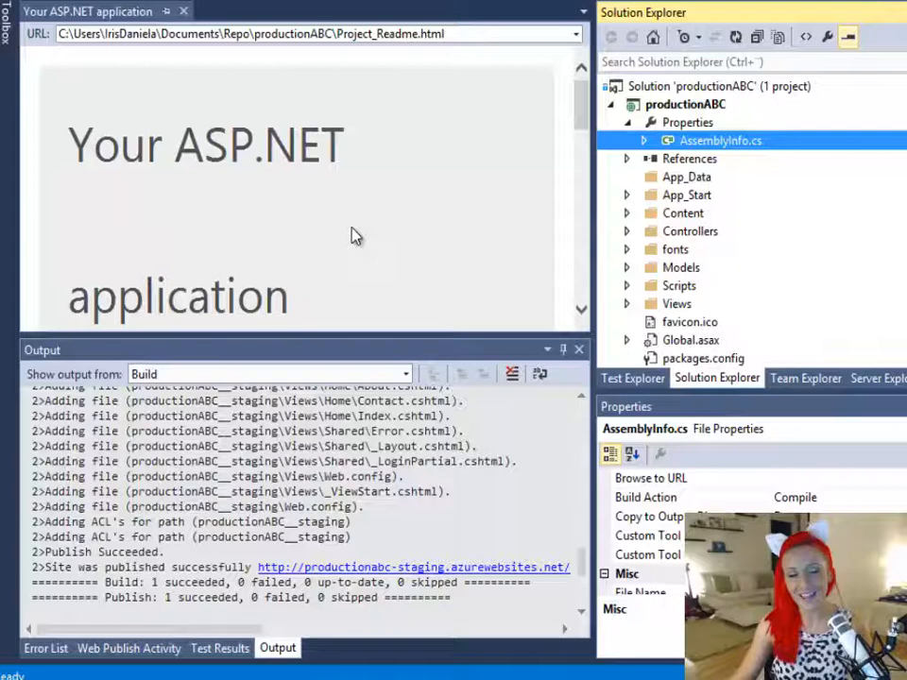
{"action": "mouse_move", "coordinate": [384, 219]}
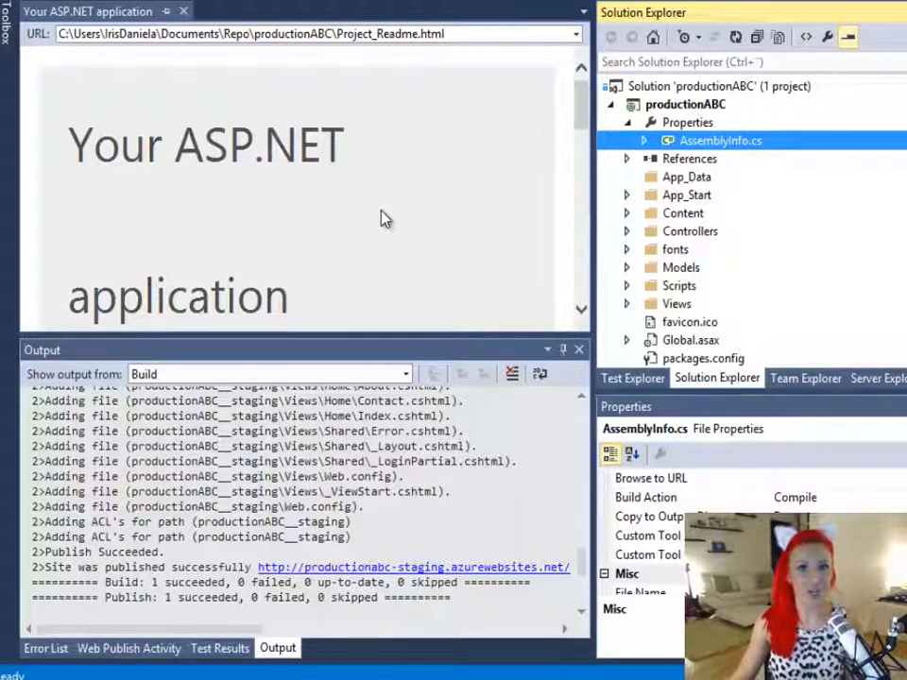
{"action": "mouse_move", "coordinate": [392, 214]}
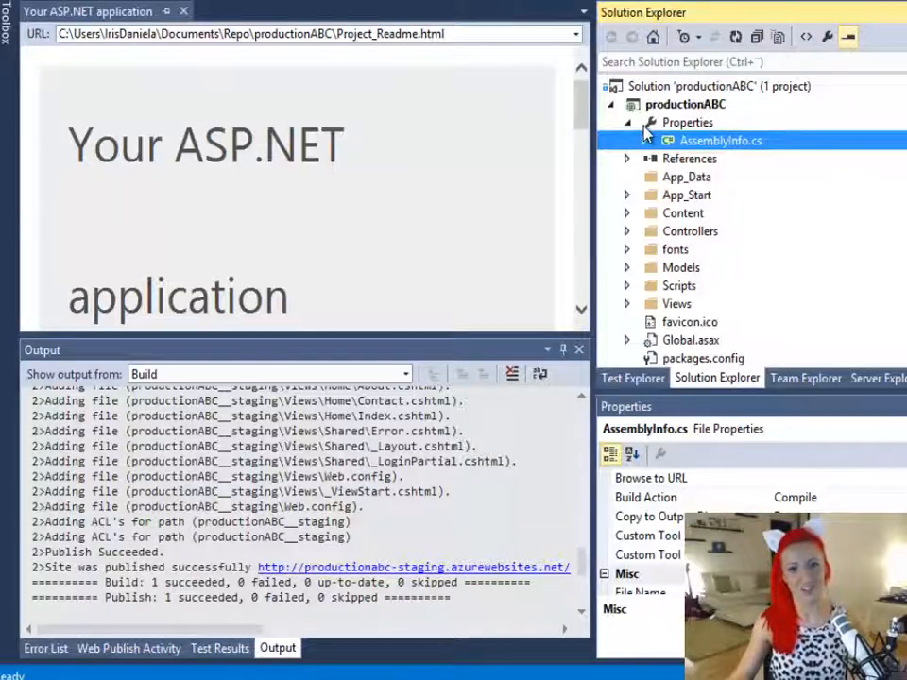
- Launch the productionABC project in the browser on localhost
{"action": "left_click", "coordinate": [686, 104]}
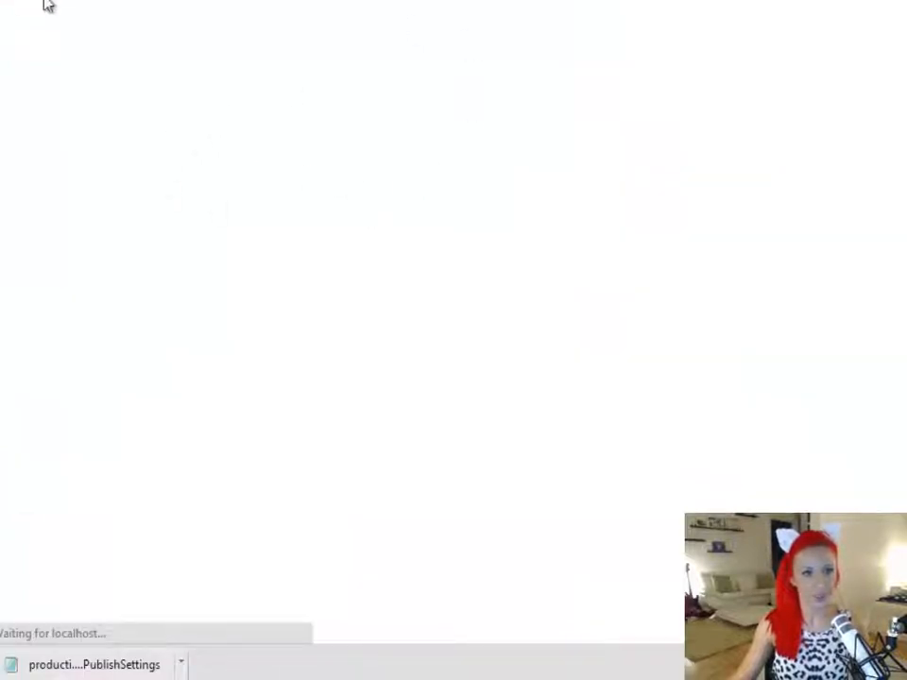
{"action": "mouse_move", "coordinate": [483, 17]}
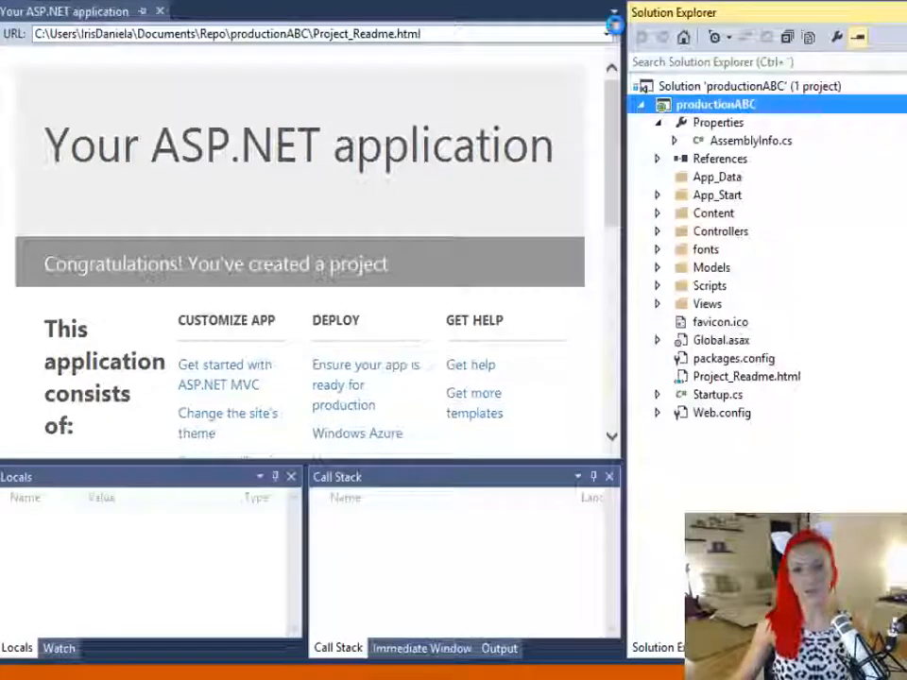
- Import the downloaded .PublishSettings file as the productionABC-staging Web Deploy profile
{"action": "right_click", "coordinate": [715, 104]}
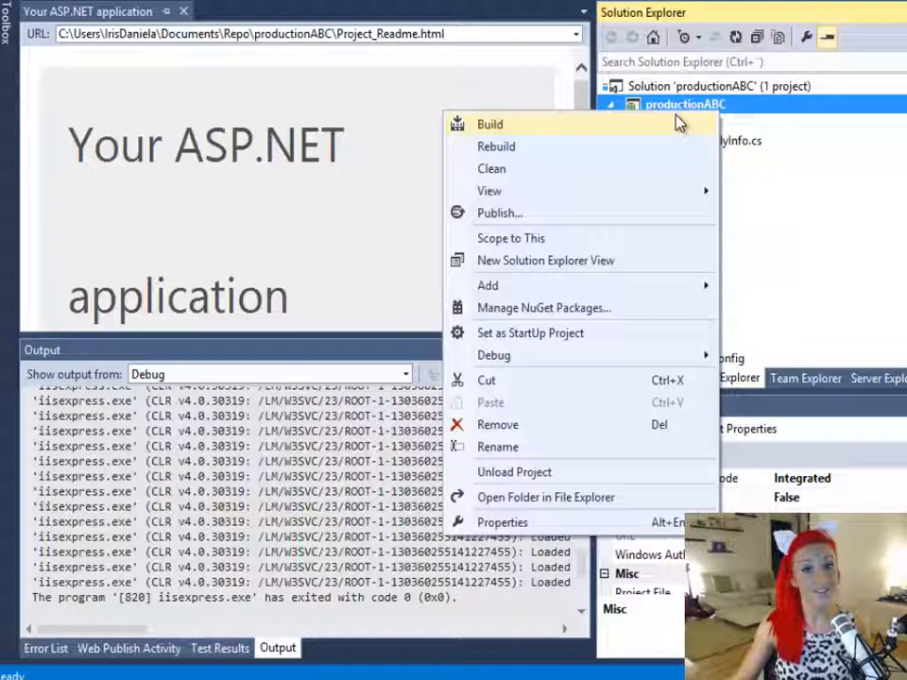
{"action": "mouse_move", "coordinate": [550, 213]}
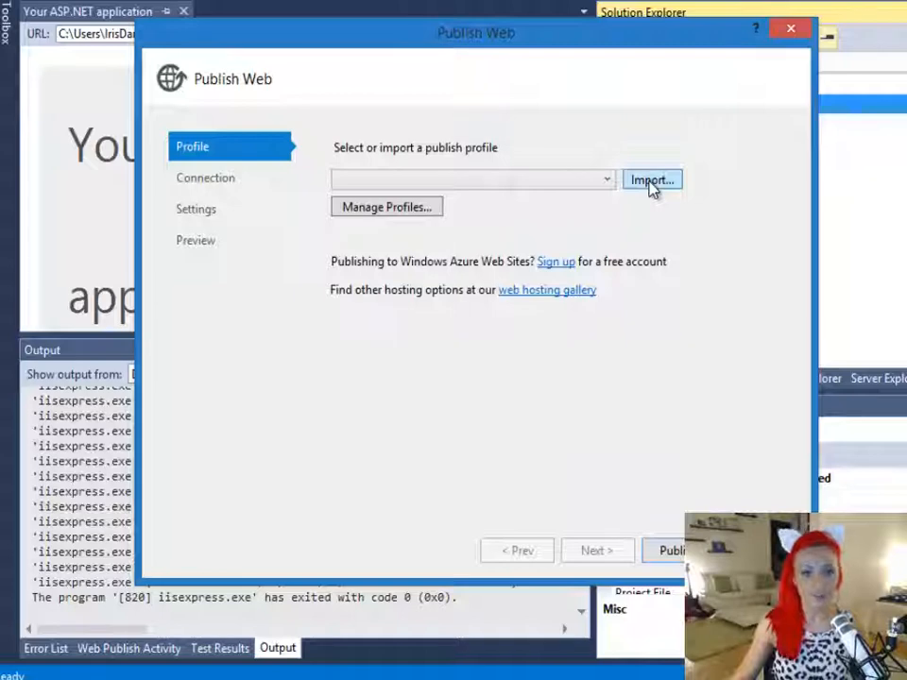
{"action": "left_click", "coordinate": [651, 179]}
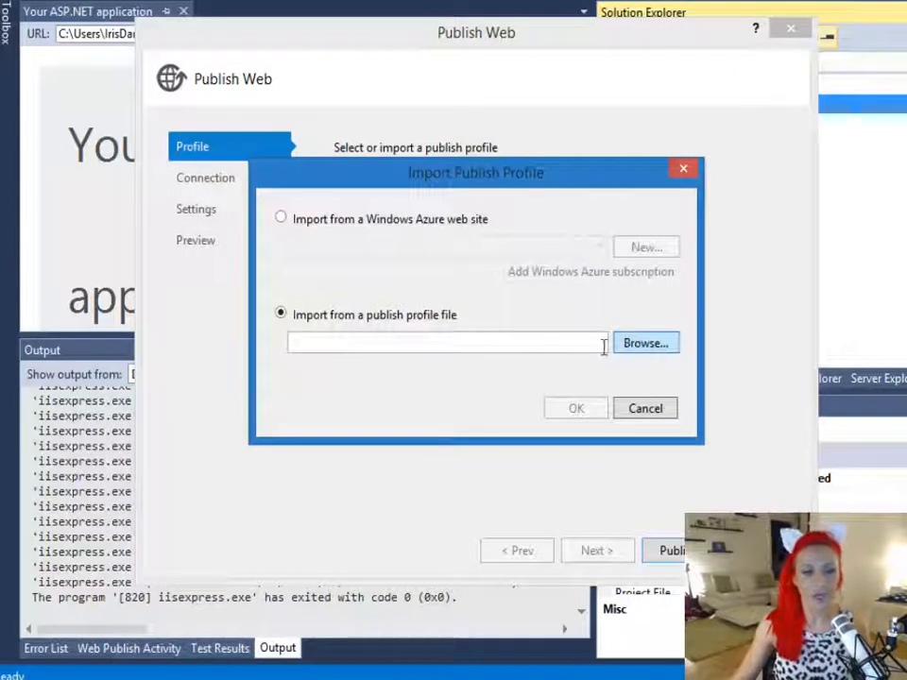
{"action": "left_click", "coordinate": [646, 342]}
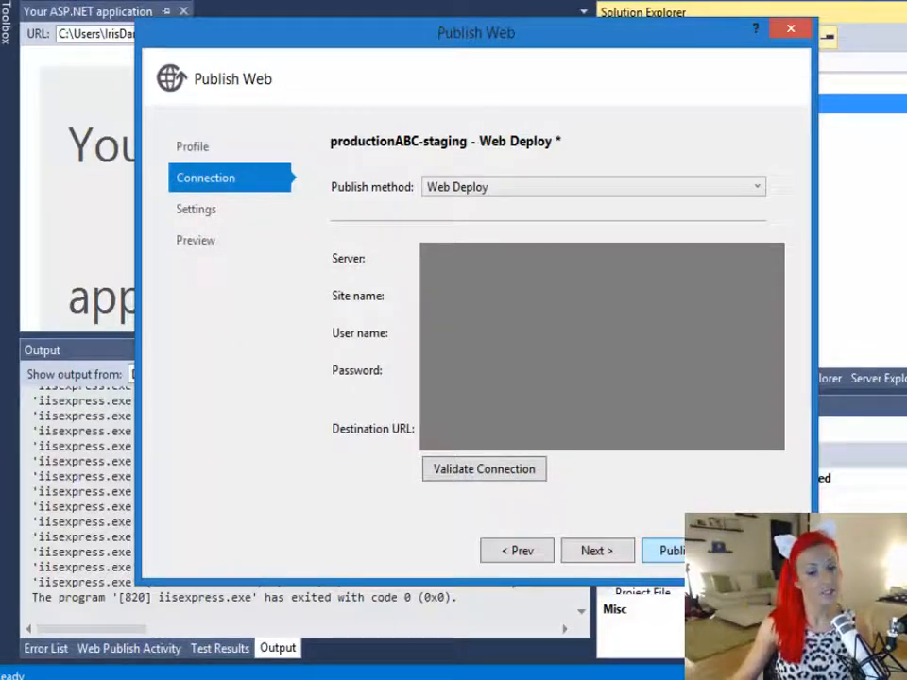
{"action": "left_click", "coordinate": [672, 551]}
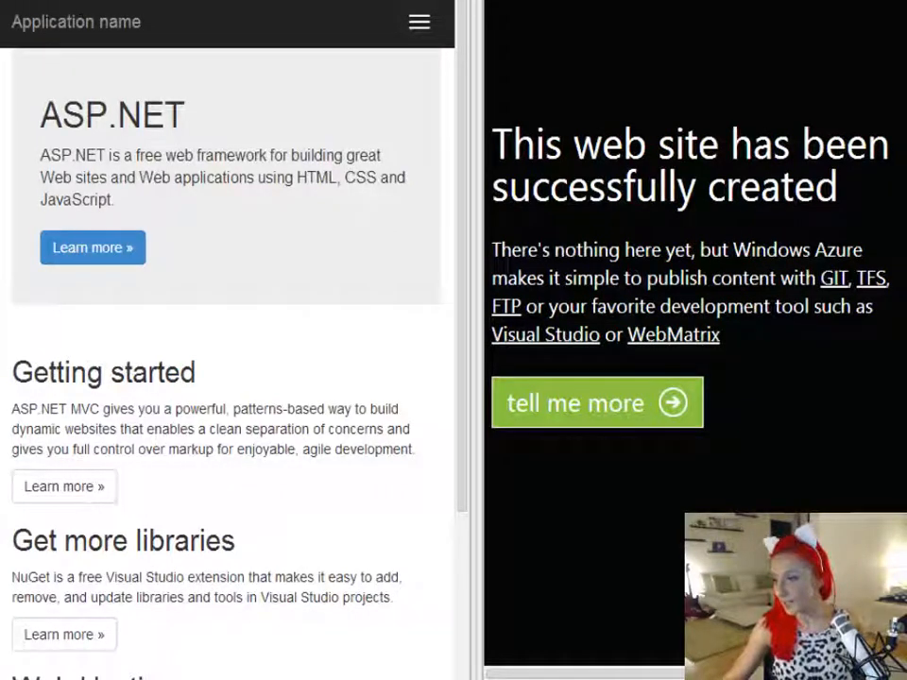
{"action": "mouse_move", "coordinate": [296, 319]}
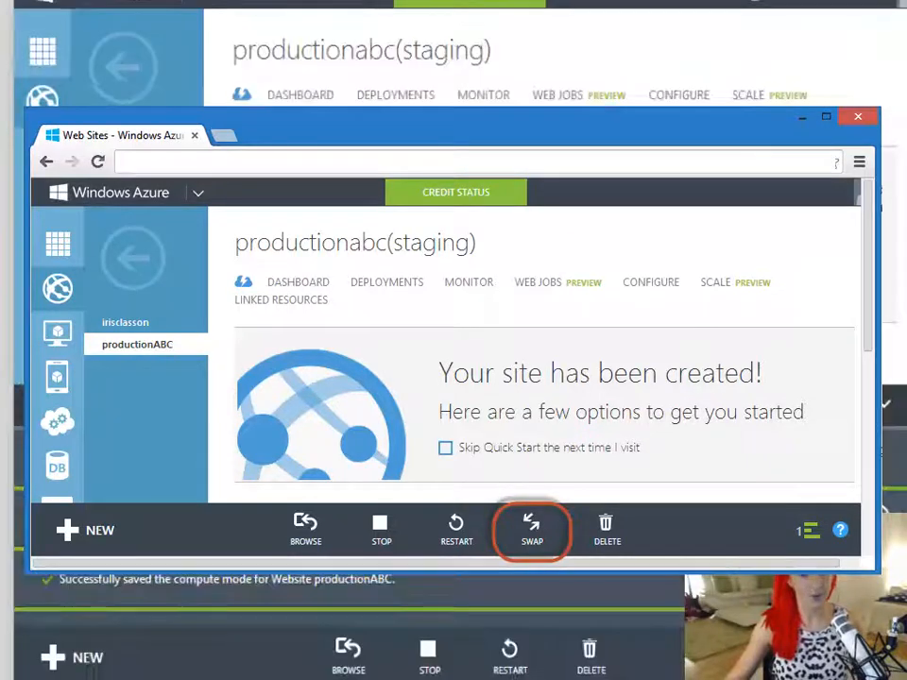
- Confirm with YES to swap productionABC with its staging slot
{"action": "left_click", "coordinate": [532, 529]}
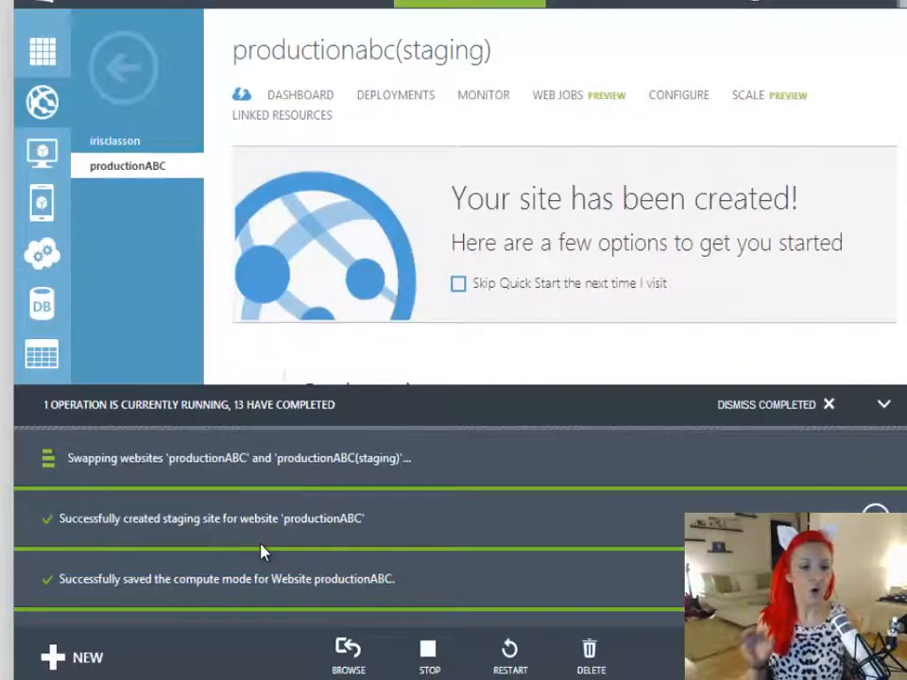
{"action": "mouse_move", "coordinate": [264, 552]}
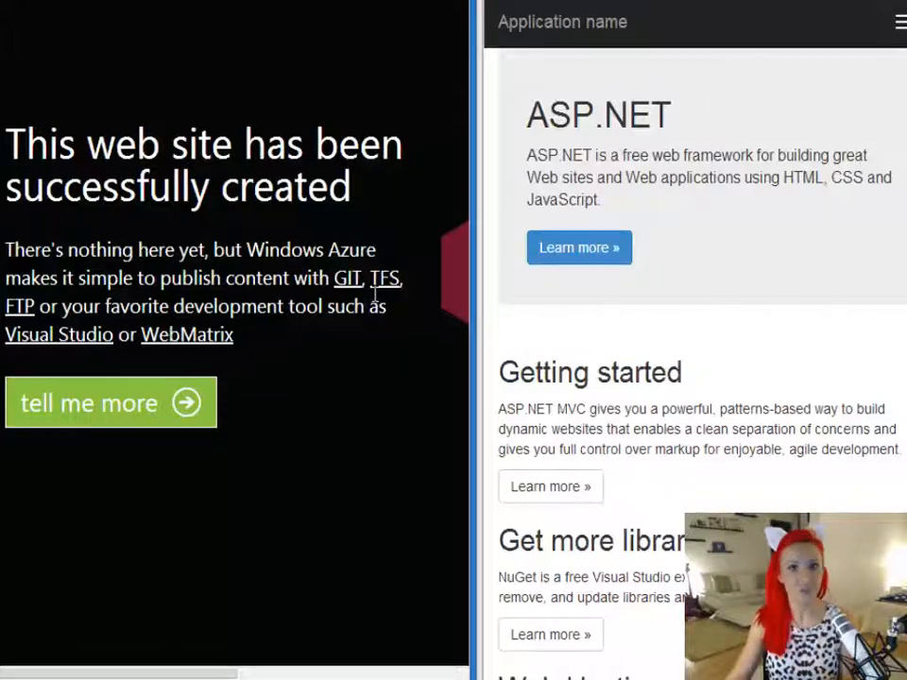
{"action": "mouse_move", "coordinate": [312, 496]}
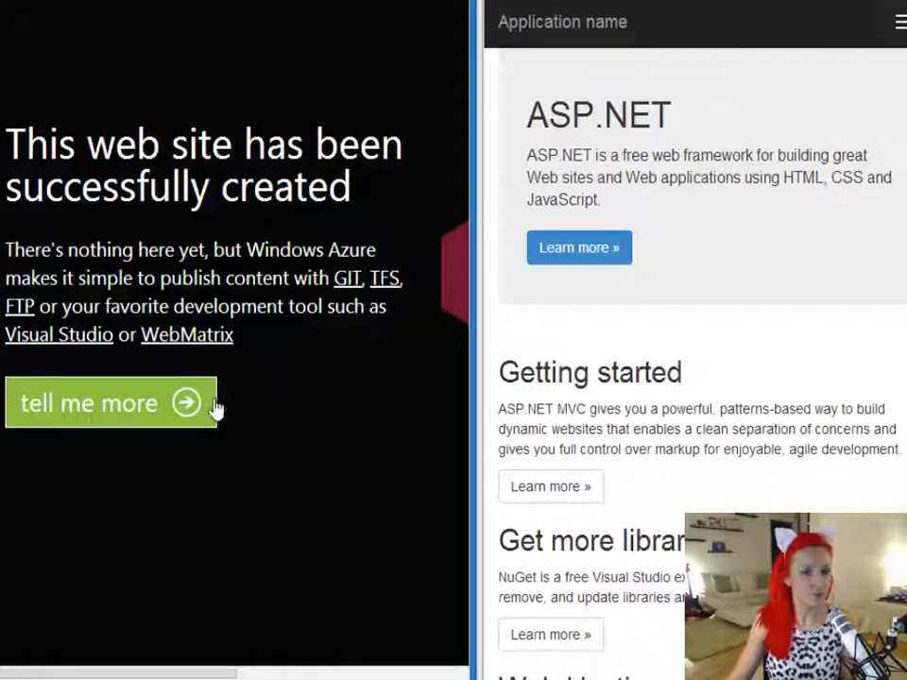
{"action": "mouse_move", "coordinate": [766, 489]}
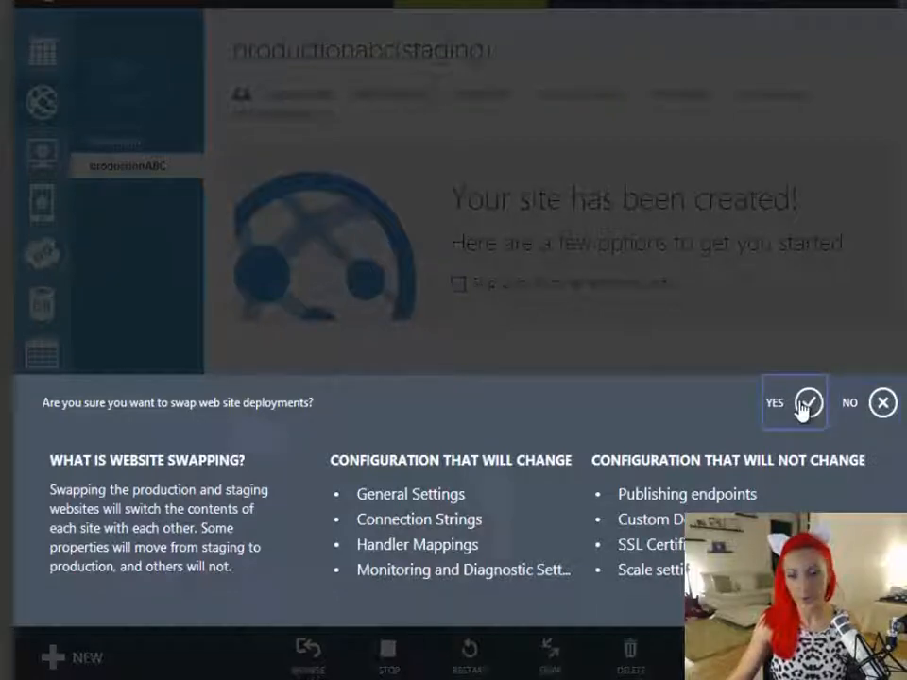
- Confirm the second swap so production and staging deployments trade places again
{"action": "left_click", "coordinate": [774, 403]}
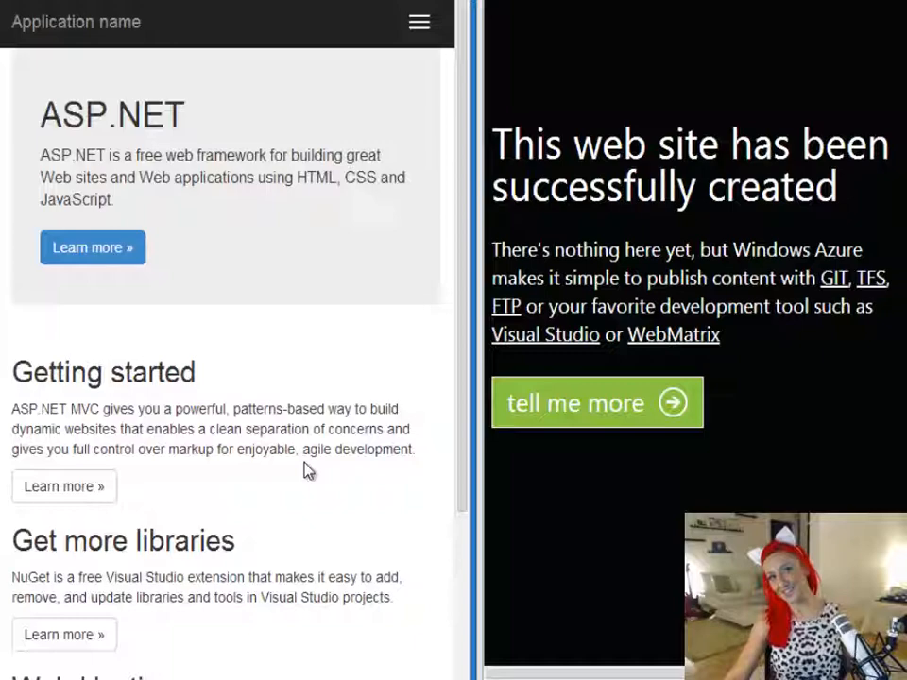
{"action": "mouse_move", "coordinate": [226, 434]}
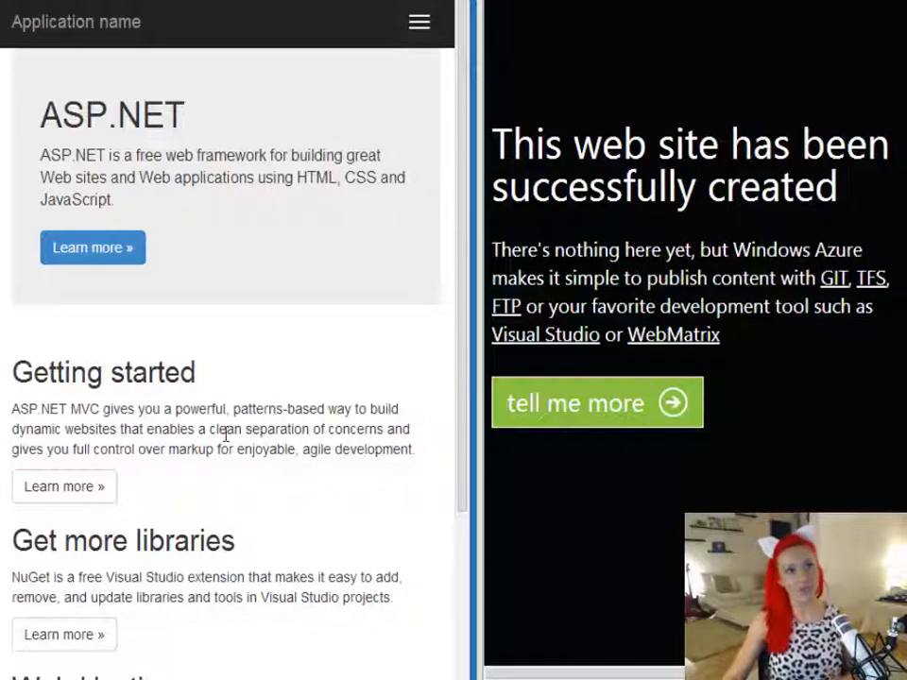